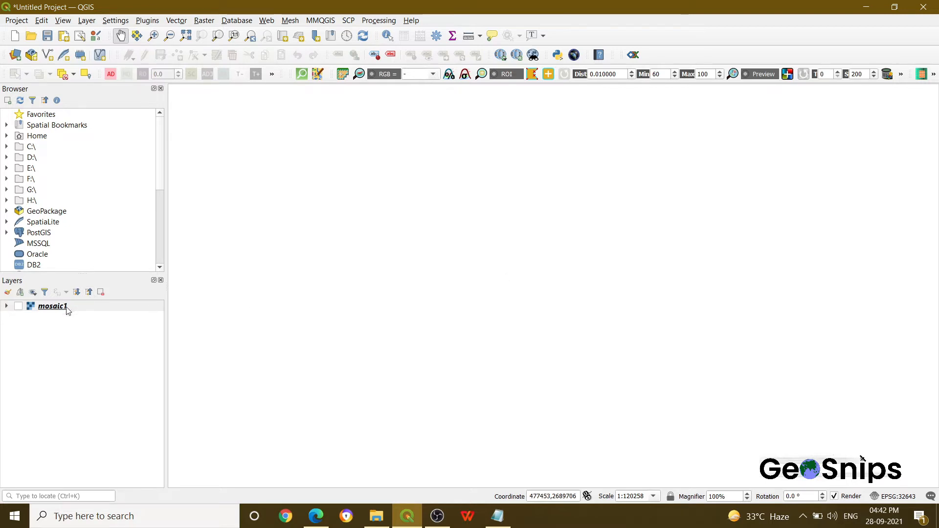
Make the mosaic1 land-cover raster visible on the map canvas
click(18, 305)
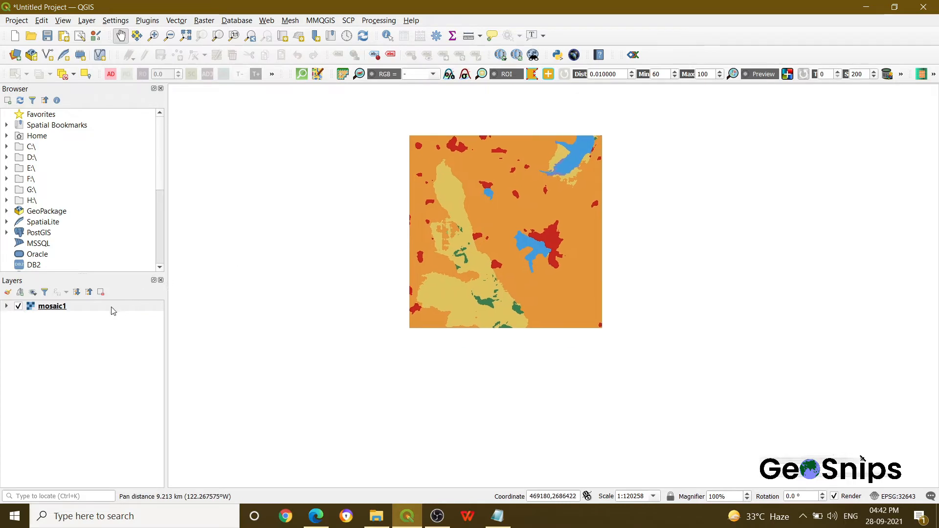
right_click(51, 306)
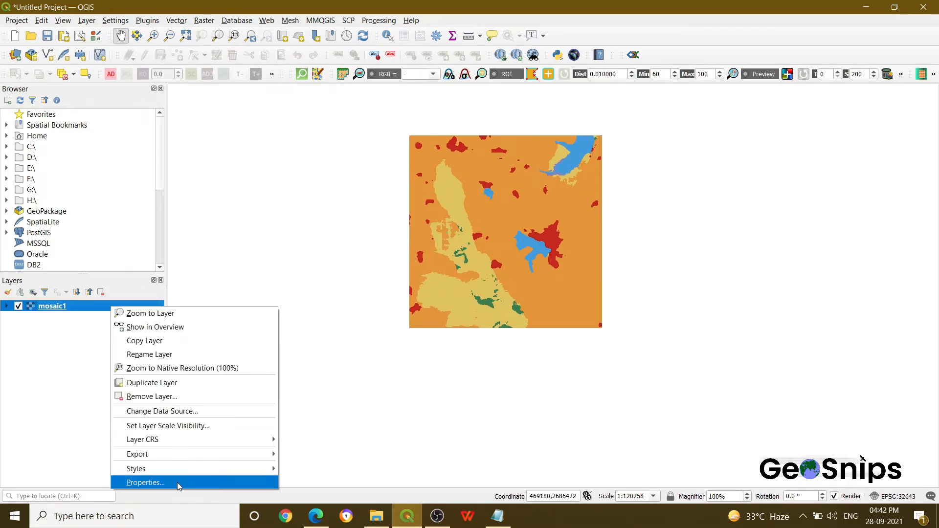
click(145, 483)
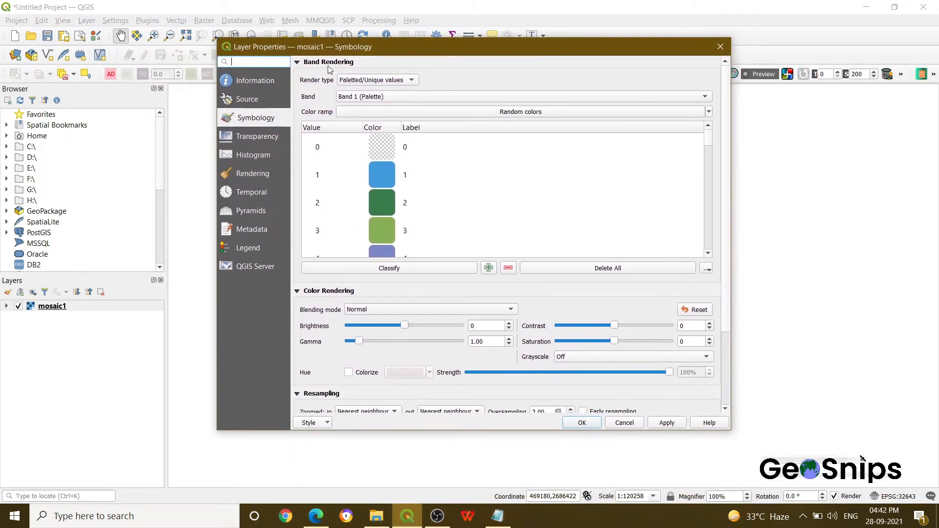
mouse_move(707, 139)
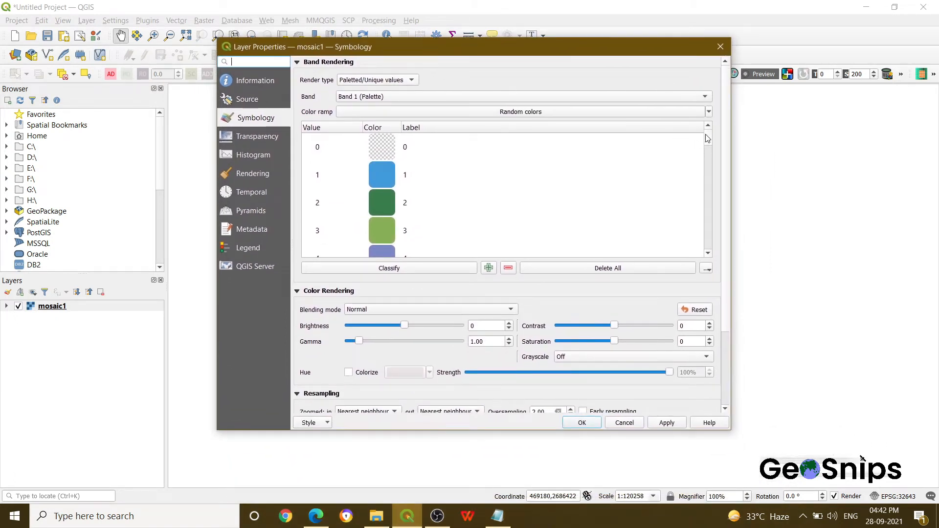
scroll(down, 3)
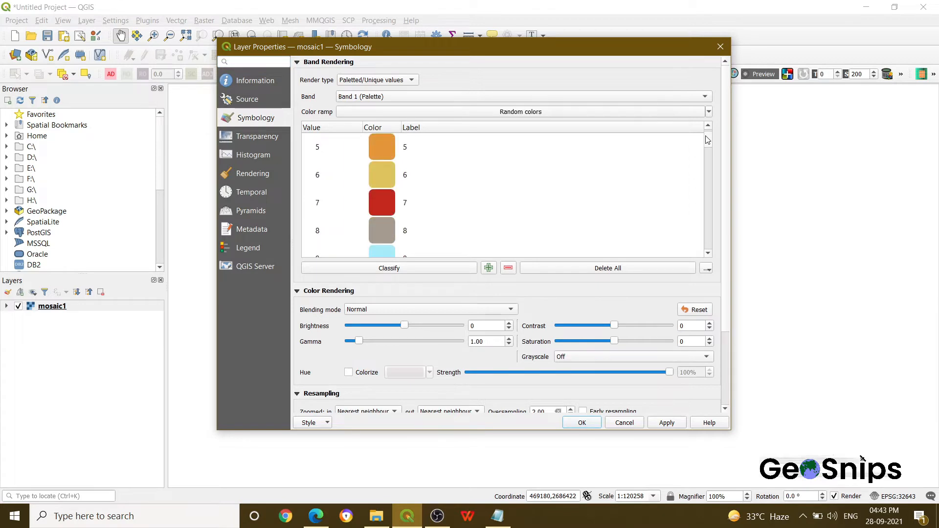
scroll(down, 3)
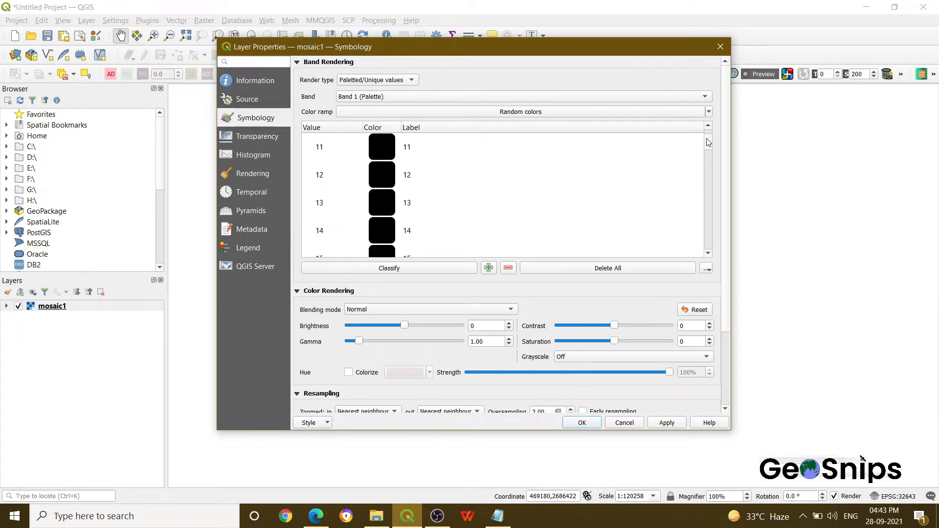
scroll(down, 3)
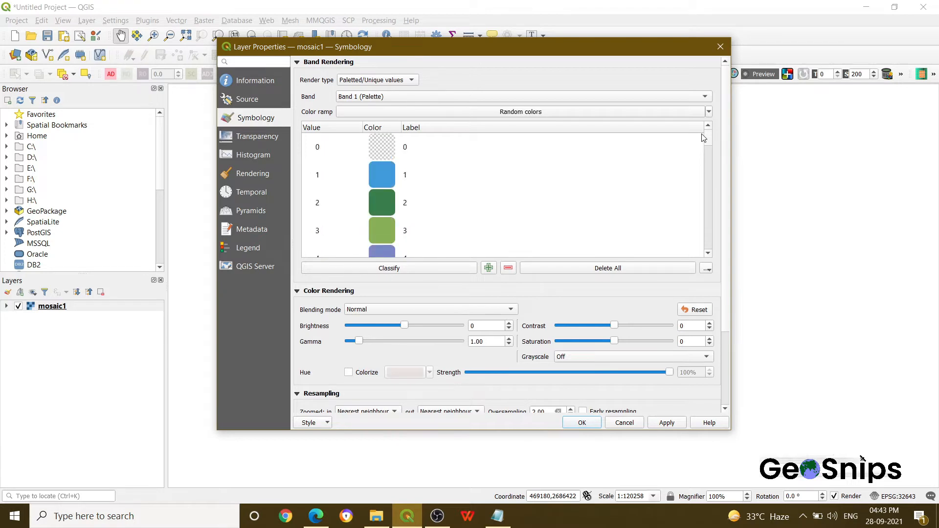
scroll(down, 3)
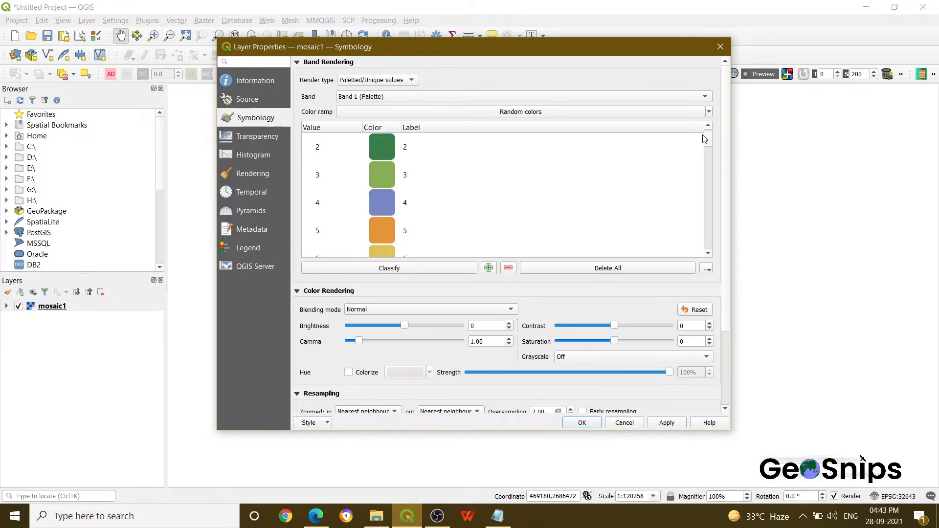
scroll(down, 3)
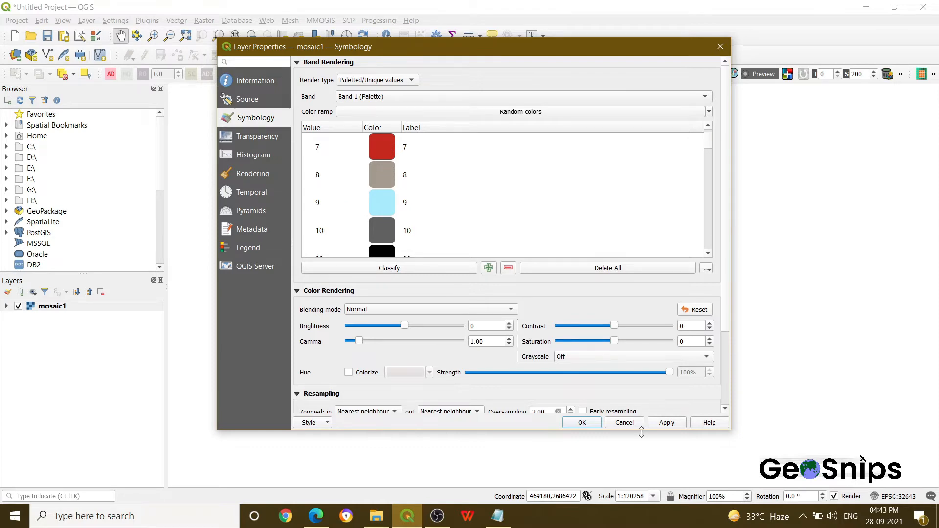
click(581, 422)
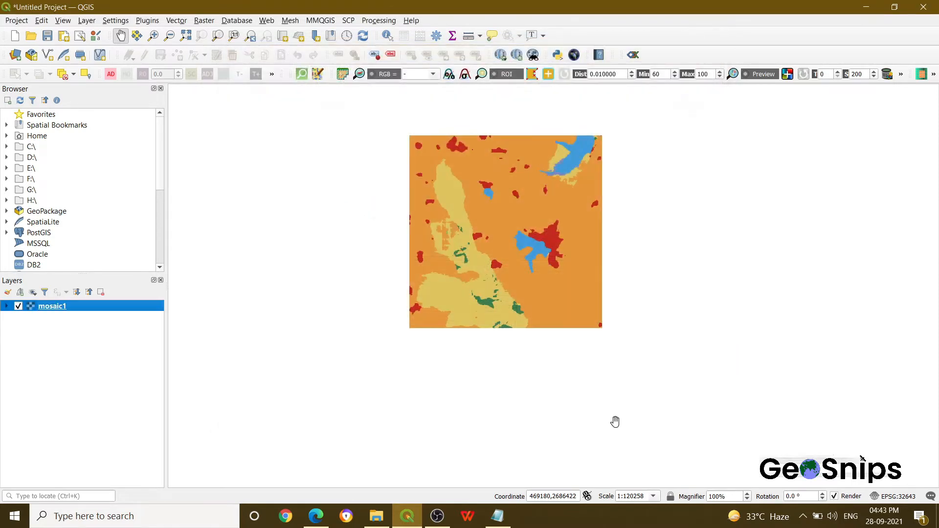
Launch GRASS r.reclass from the Processing Toolbox by searching 'recl'
click(377, 19)
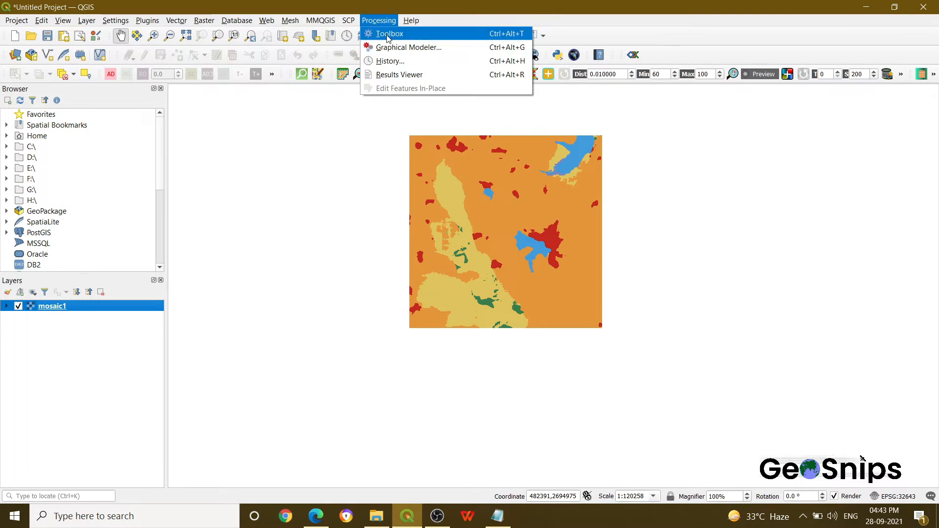
click(390, 33)
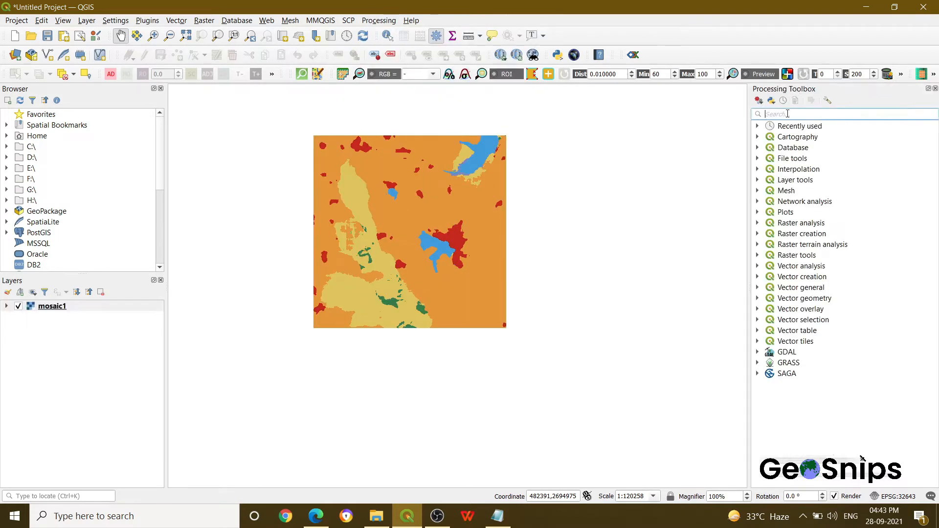
text(reclass)
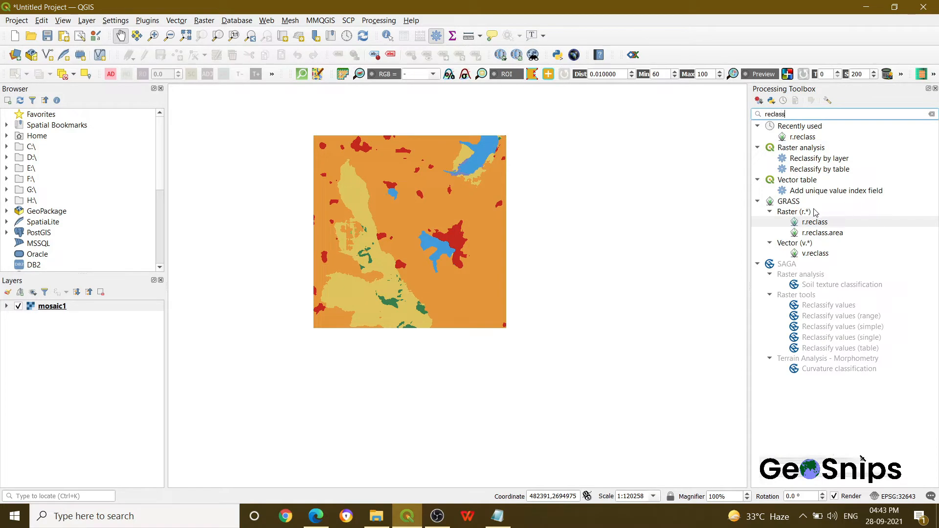
mouse_move(800, 215)
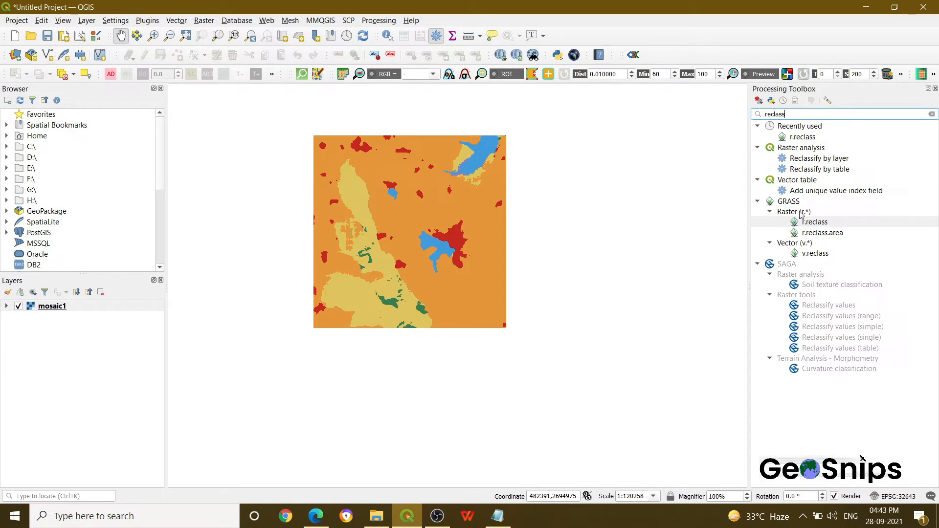
double_click(815, 221)
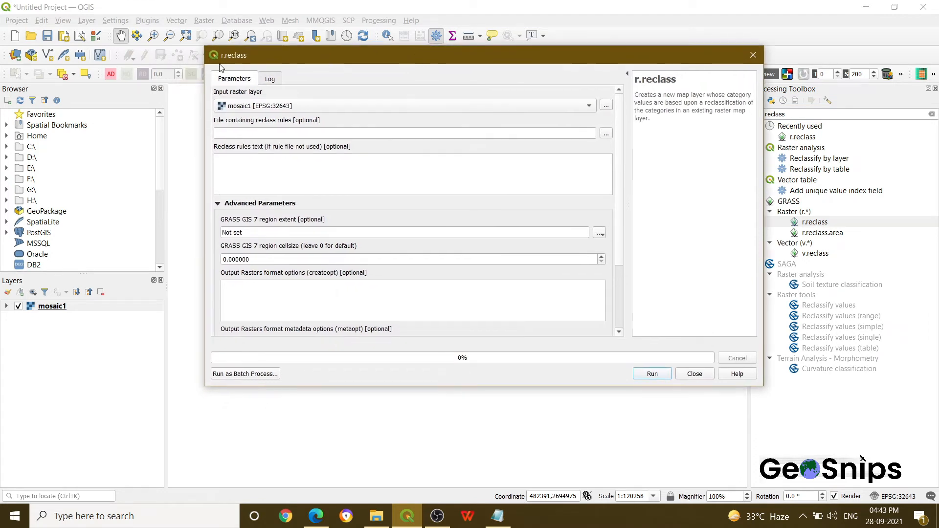
mouse_move(294, 109)
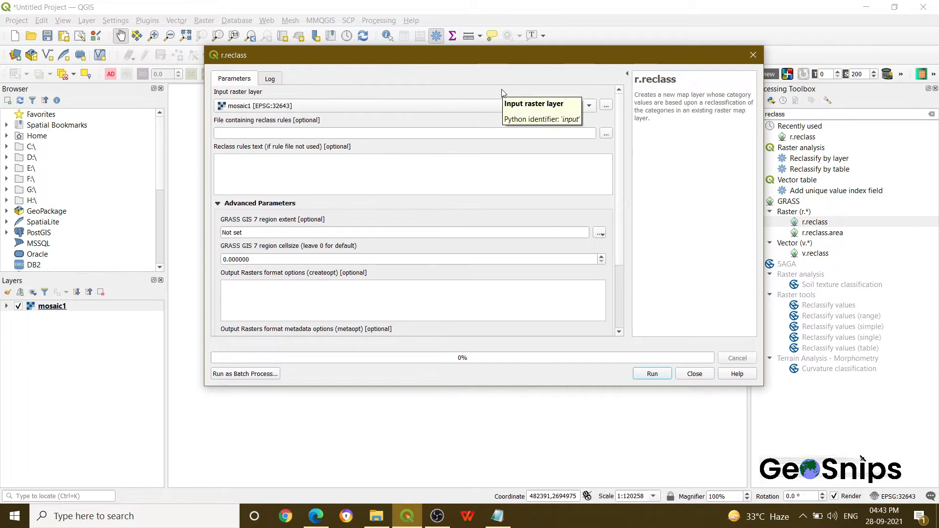
mouse_move(231, 128)
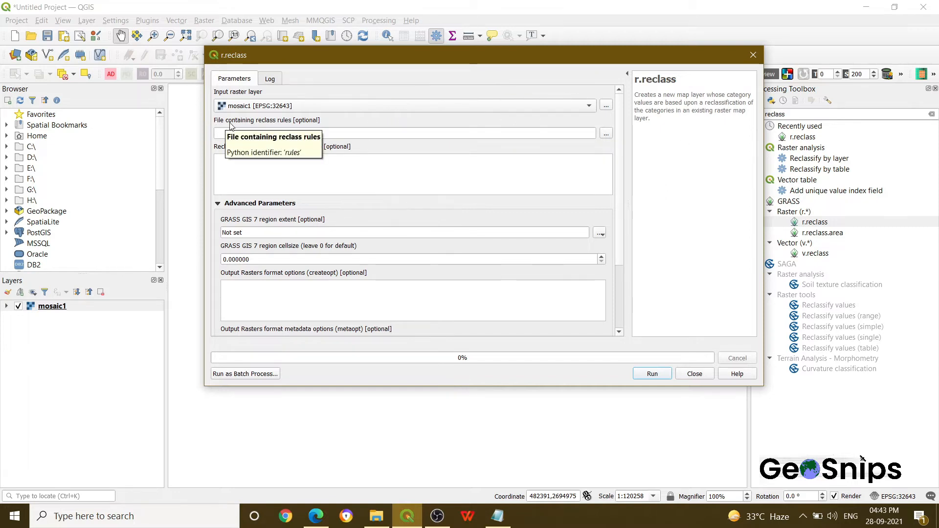
mouse_move(338, 126)
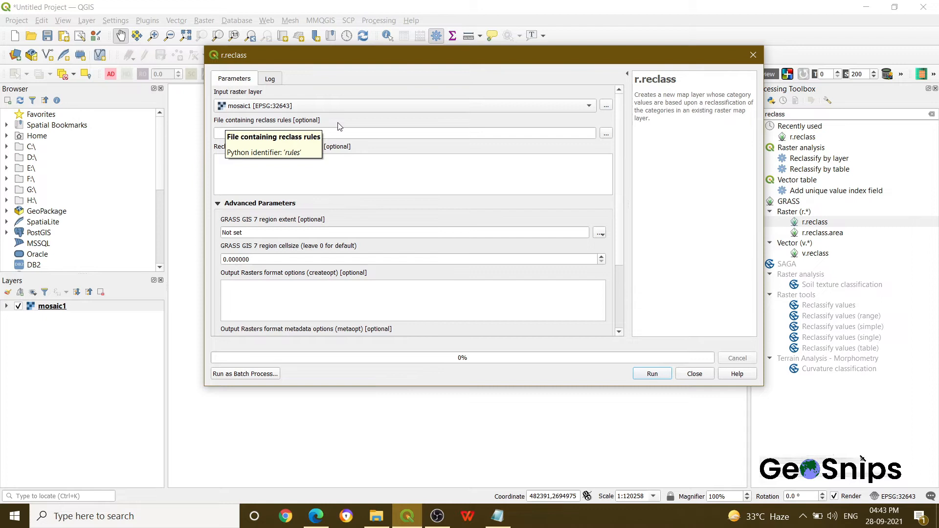
mouse_move(365, 129)
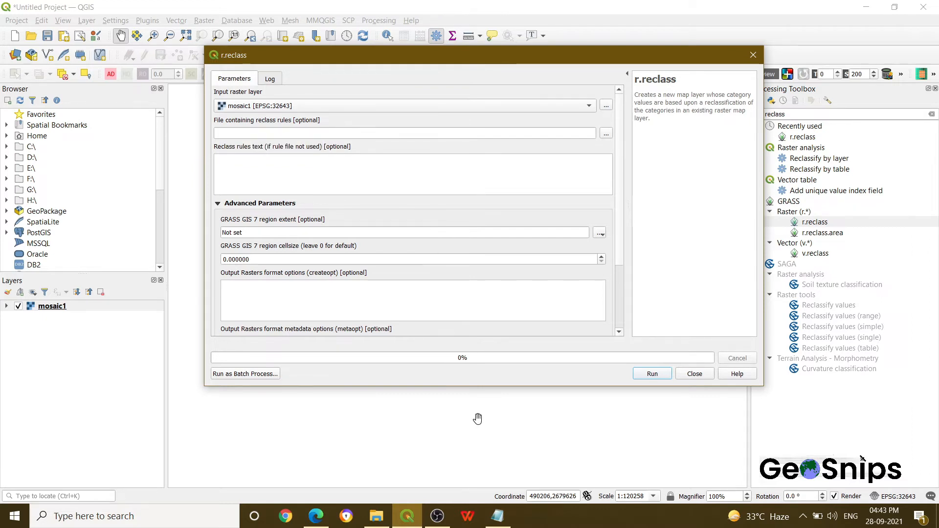
Bring up the reclass.txt rules file for inspection
click(498, 515)
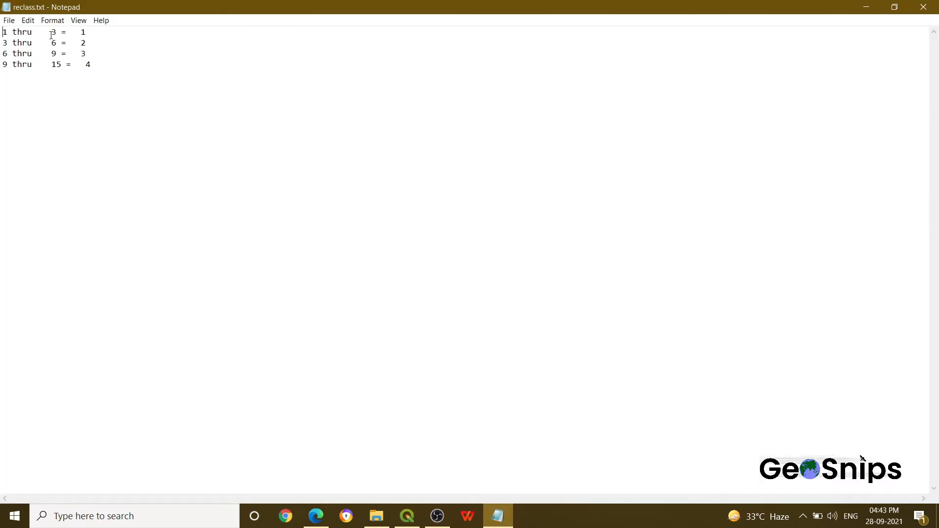
Inspect the output class values of the reclass rules in Notepad
double_click(84, 31)
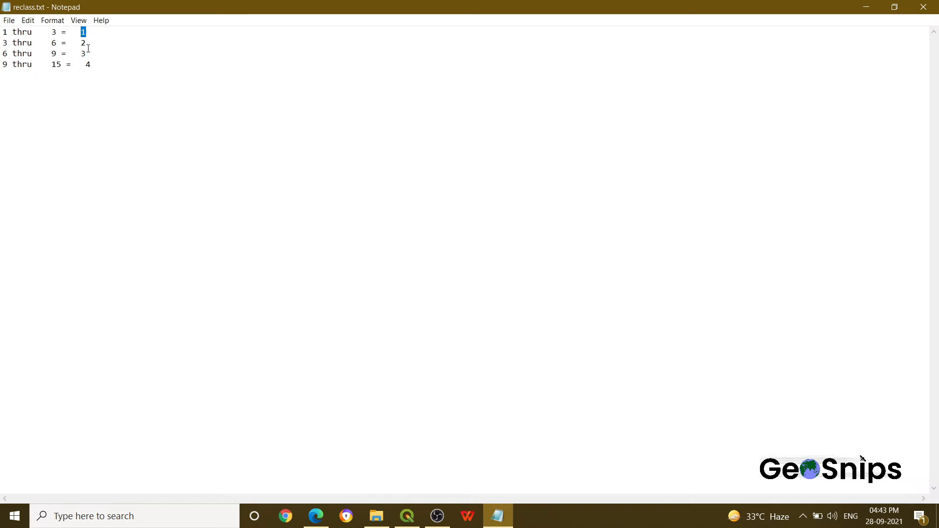
double_click(83, 42)
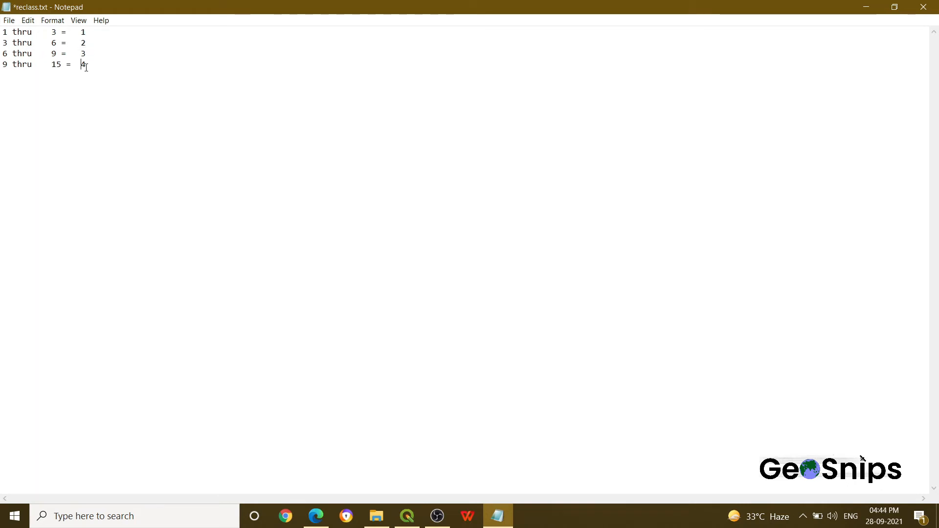
mouse_move(843, 5)
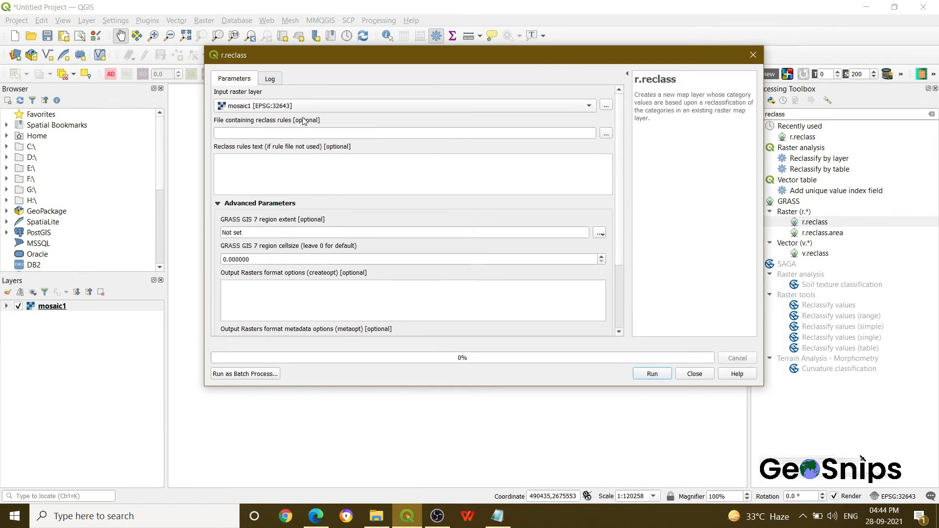
mouse_move(605, 133)
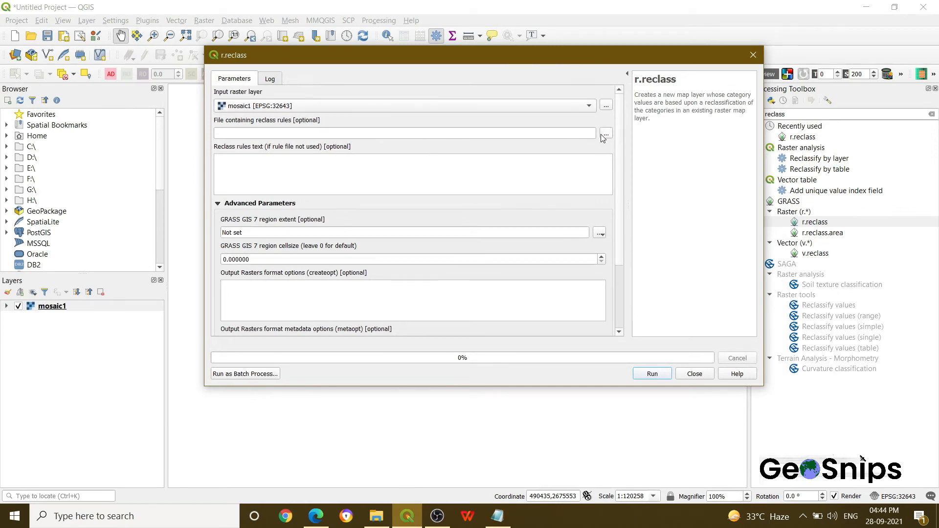
Select reclass.txt from the Desktop as the rules file and run the reclassification
click(606, 133)
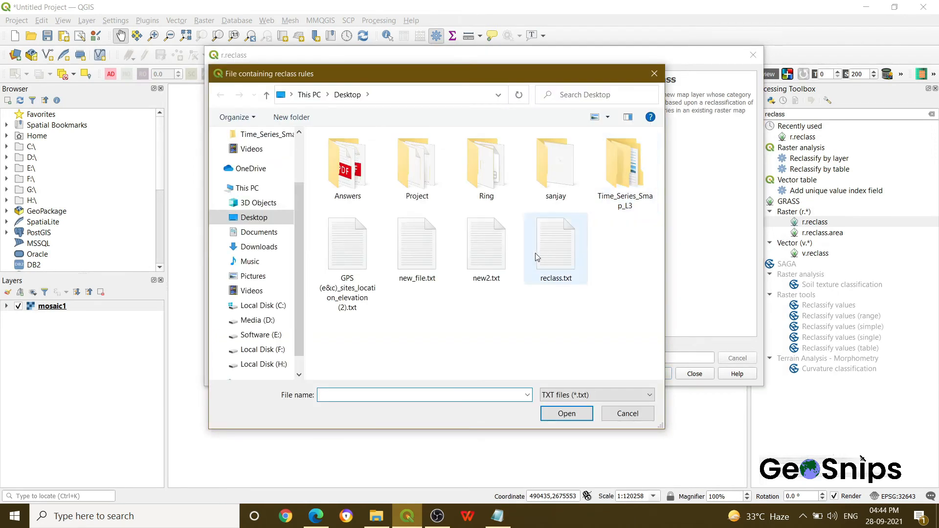
click(555, 243)
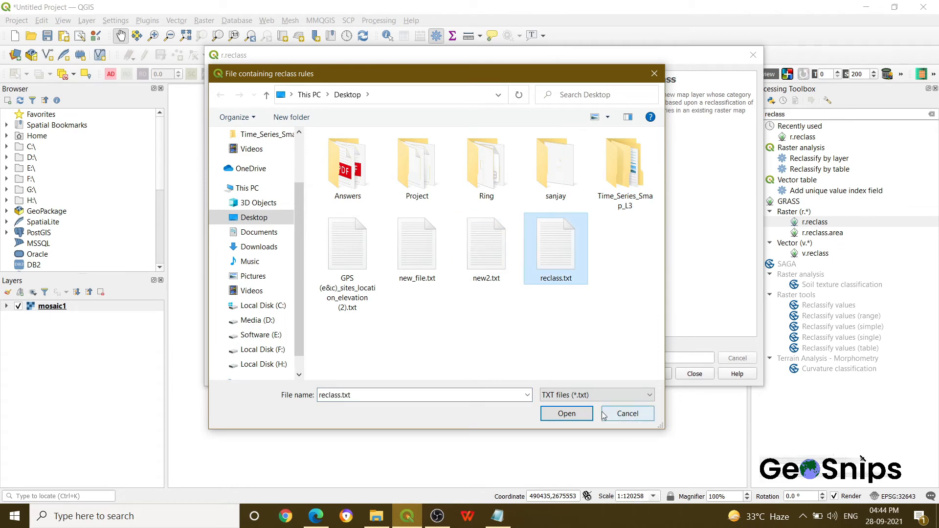
click(566, 413)
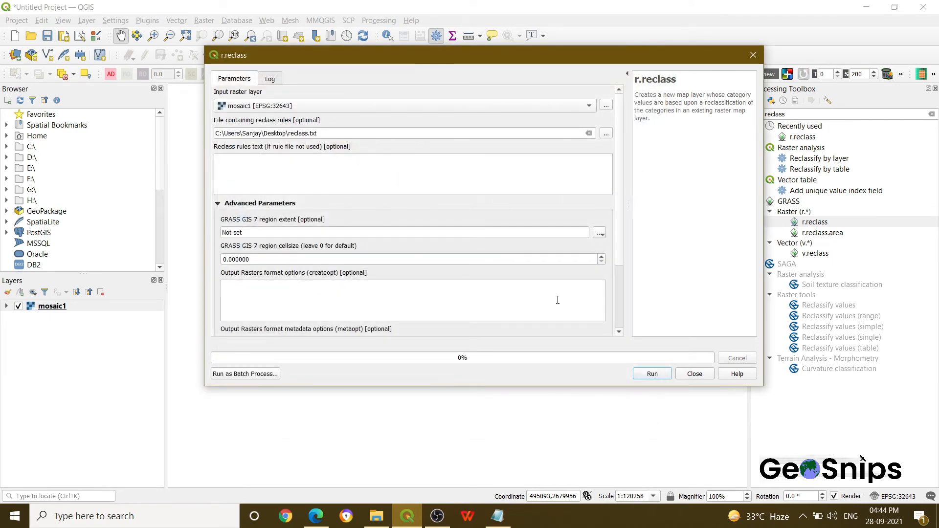
click(652, 373)
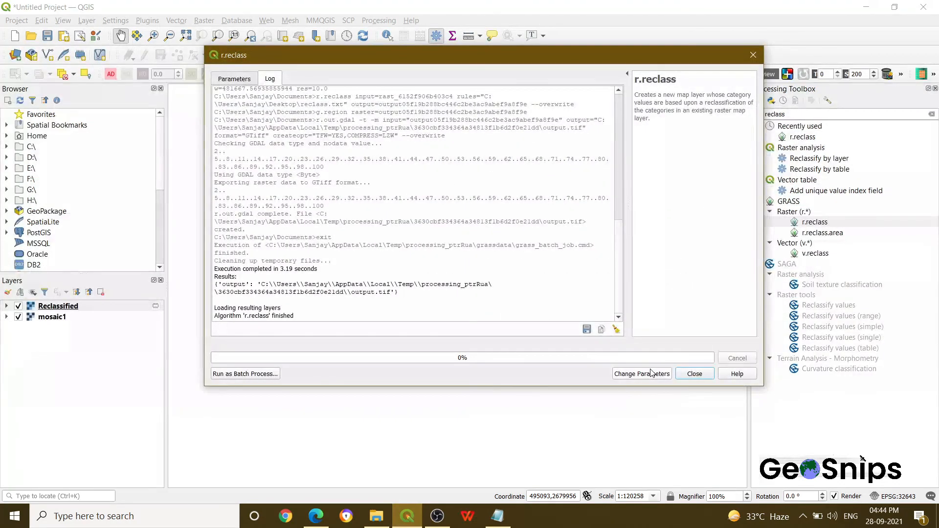
Close the finished r.reclass dialog, leaving the Reclassified layer on the map
click(694, 373)
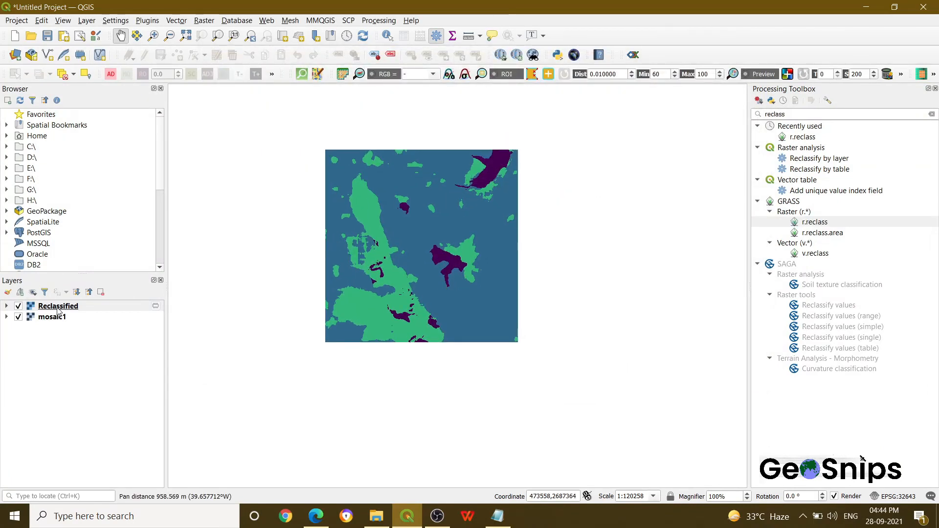
right_click(57, 306)
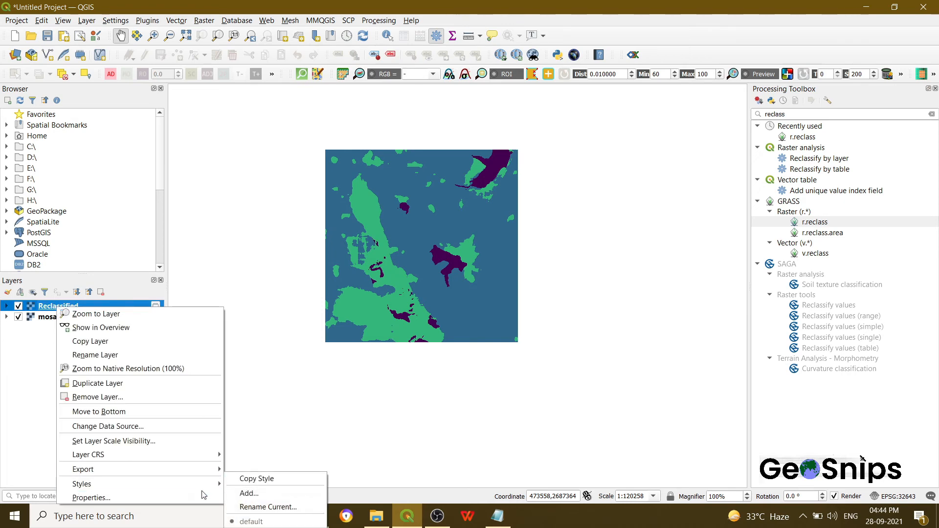
click(94, 497)
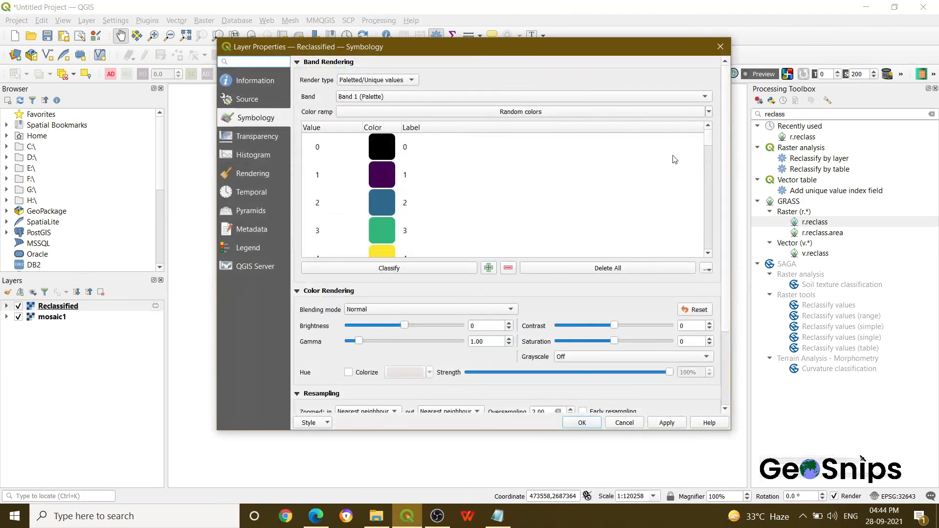
scroll(down, 3)
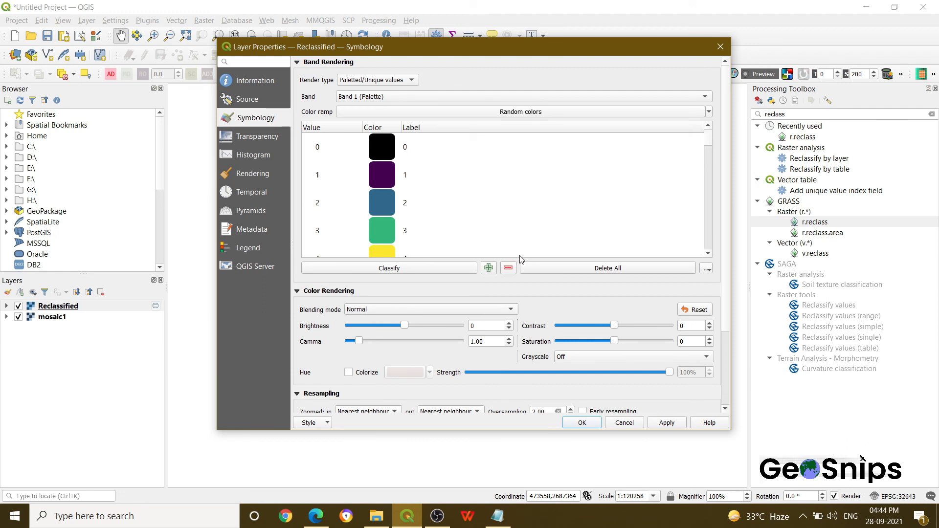
mouse_move(612, 396)
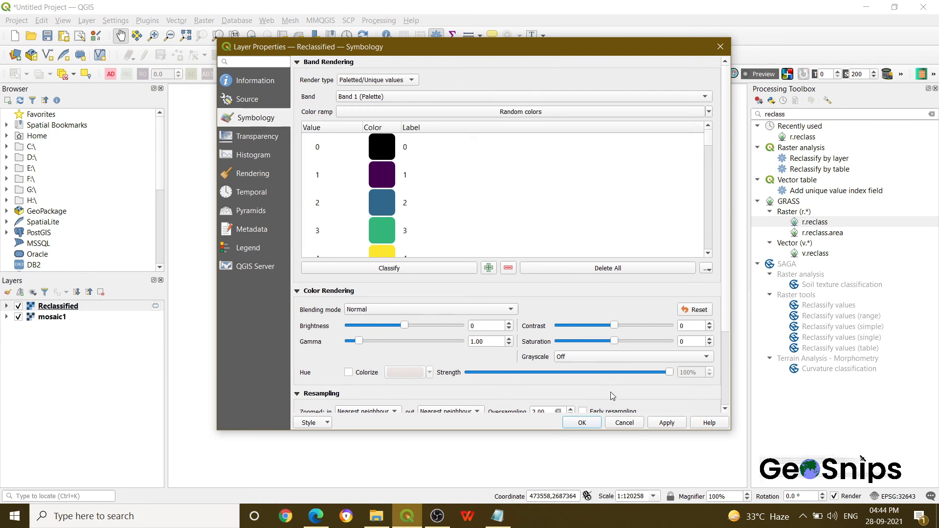
click(581, 422)
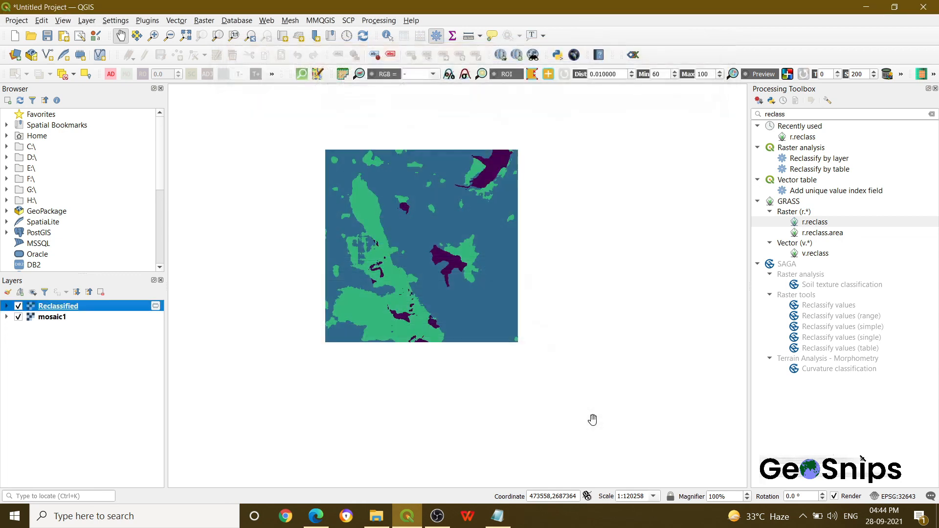
mouse_move(481, 295)
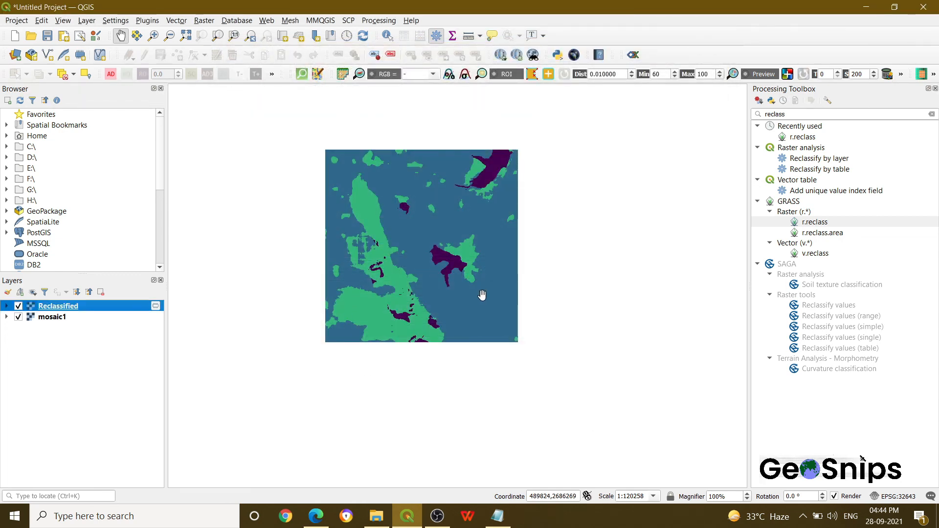